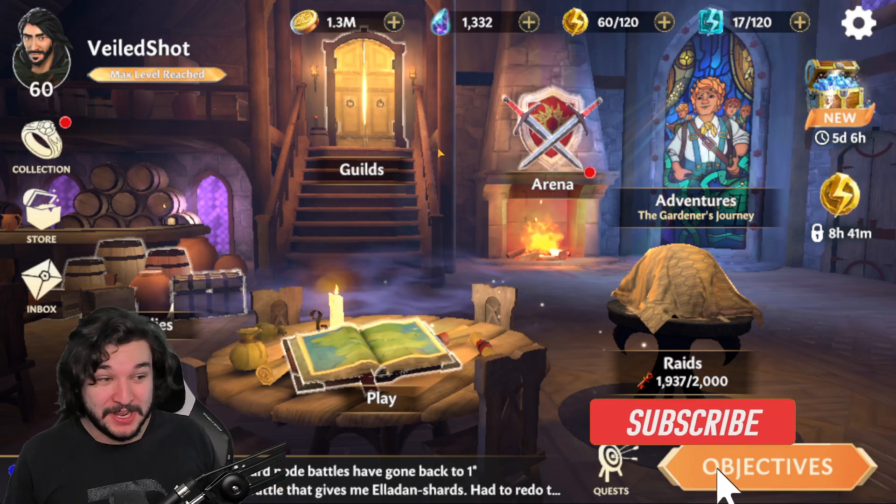
- Leave the game home screen for the mastersheet's Glyph Cost tables
left_click(691, 423)
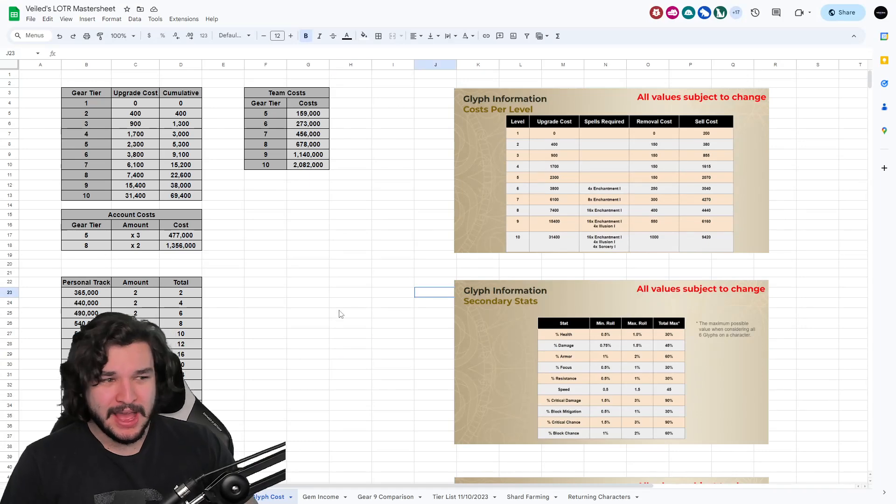
scroll("down", 3)
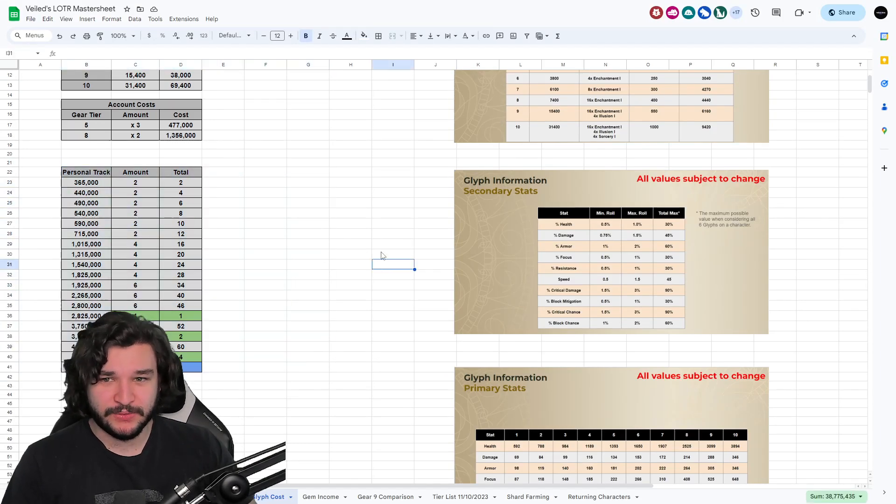
left_click_drag(86, 153, 265, 389)
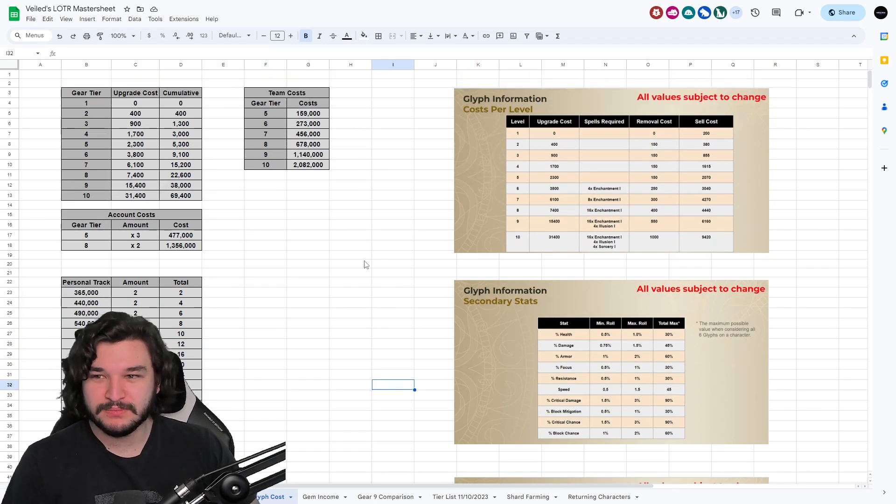
scroll("down", 3)
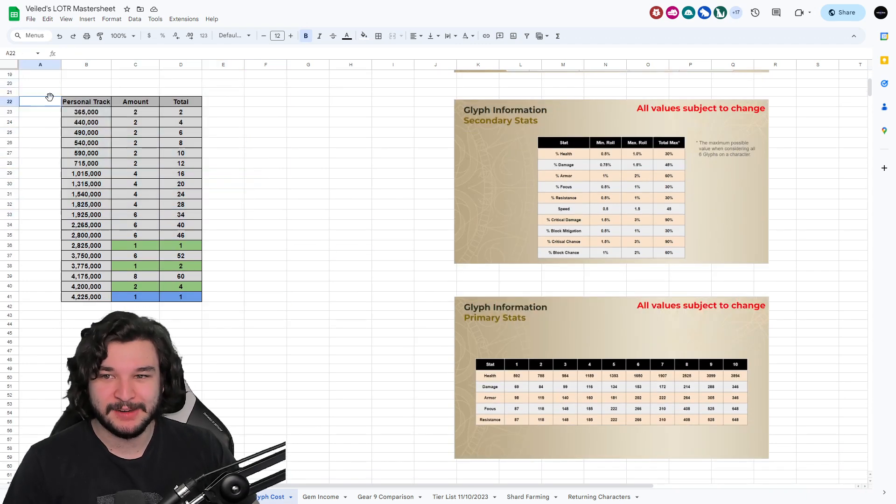
left_click(308, 286)
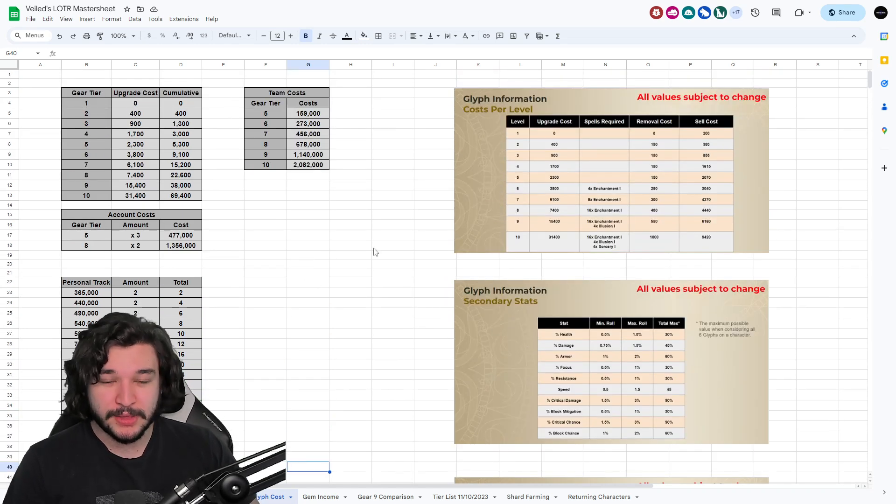
mouse_move(362, 268)
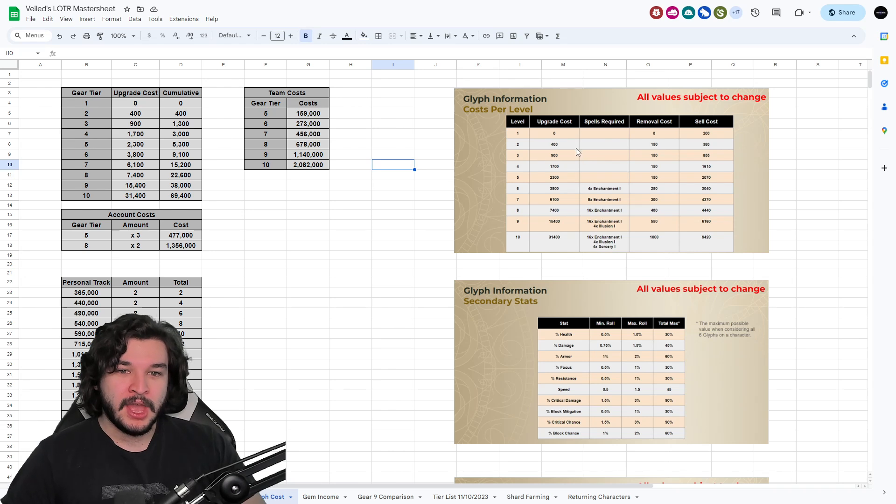
mouse_move(570, 130)
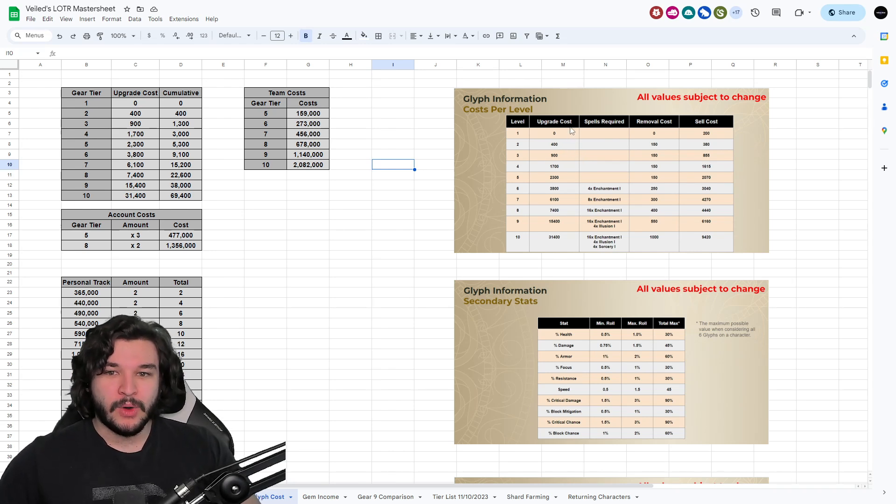
left_click(181, 144)
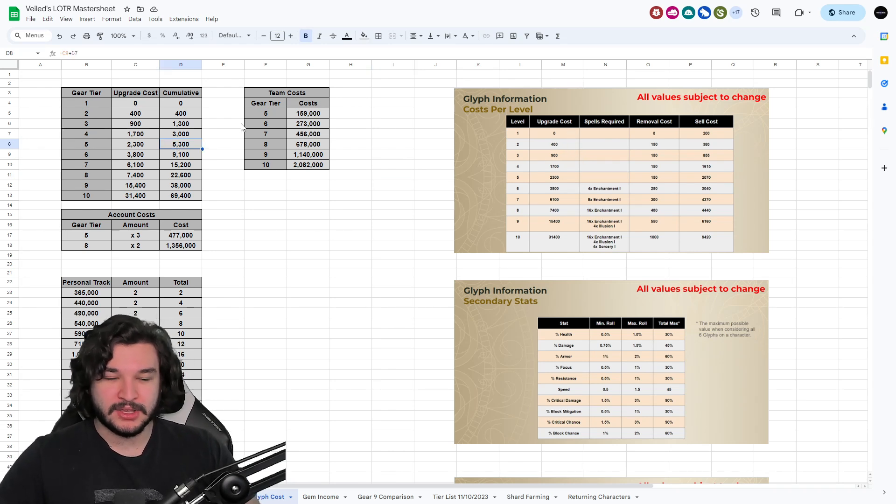
mouse_move(301, 204)
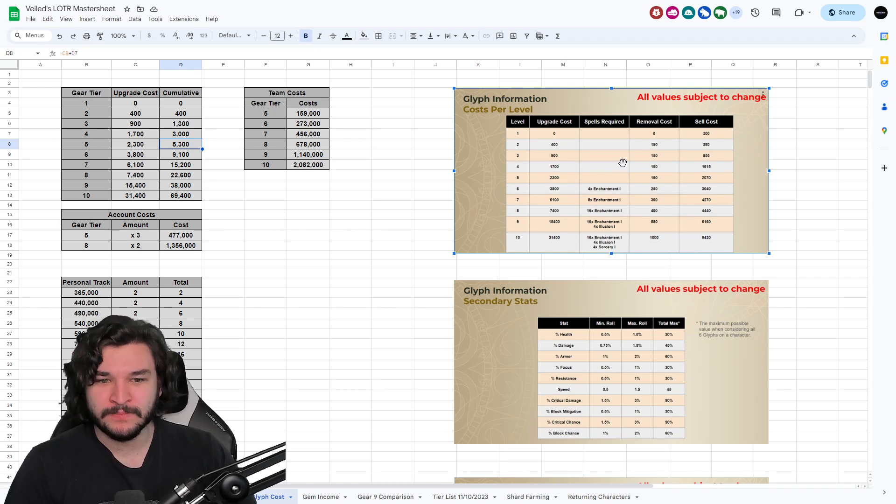
mouse_move(430, 180)
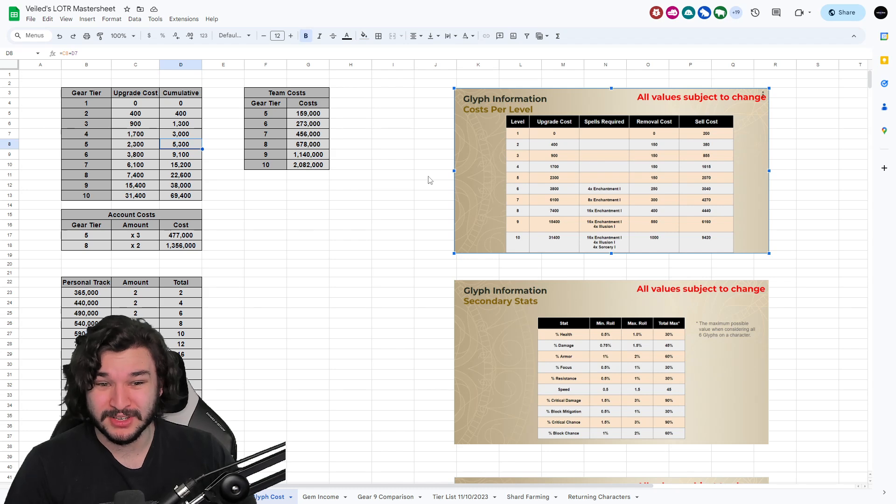
scroll("down", 3)
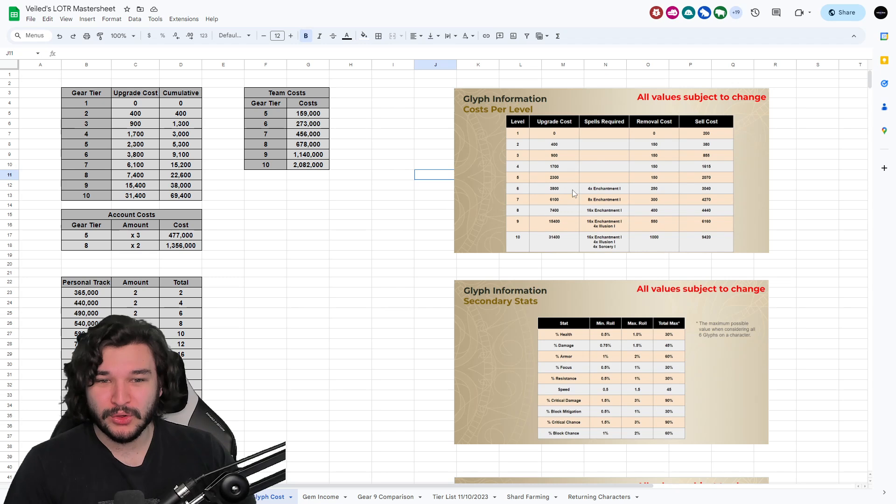
mouse_move(525, 133)
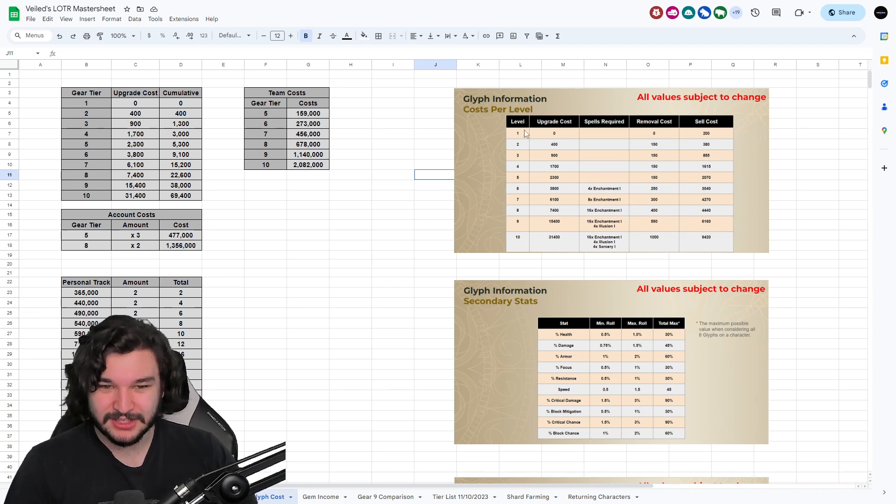
mouse_move(675, 204)
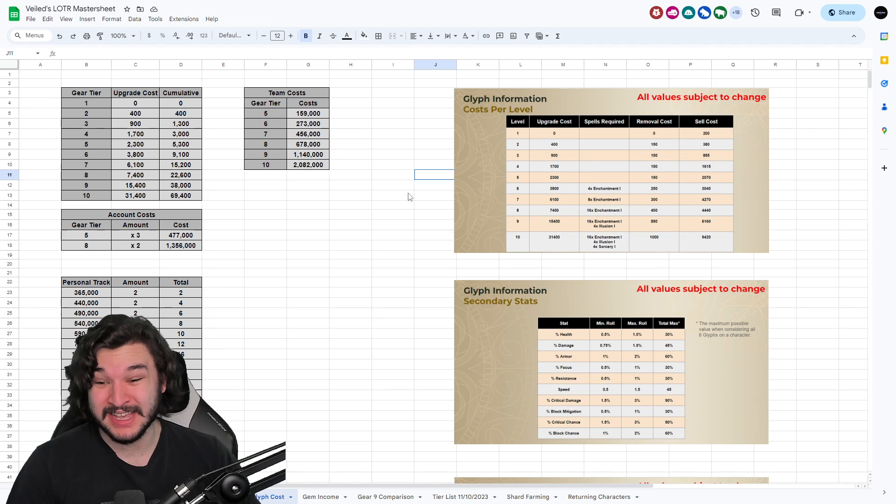
scroll("down", 3)
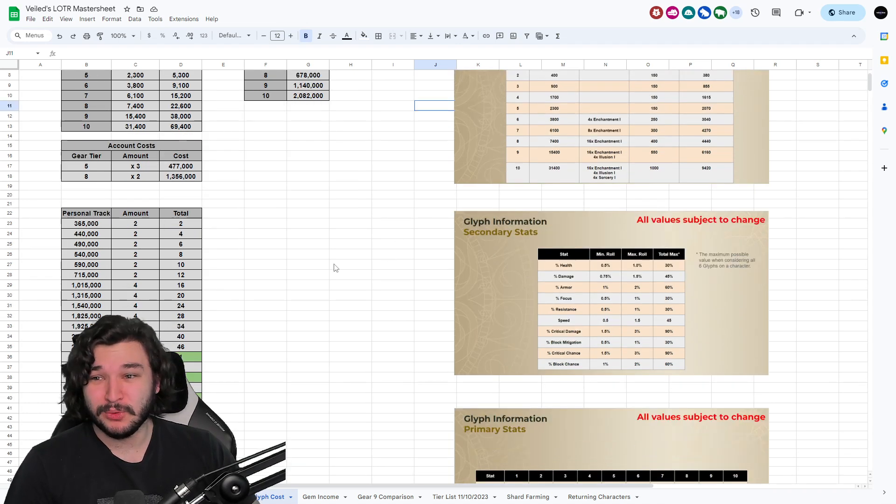
scroll("down", 3)
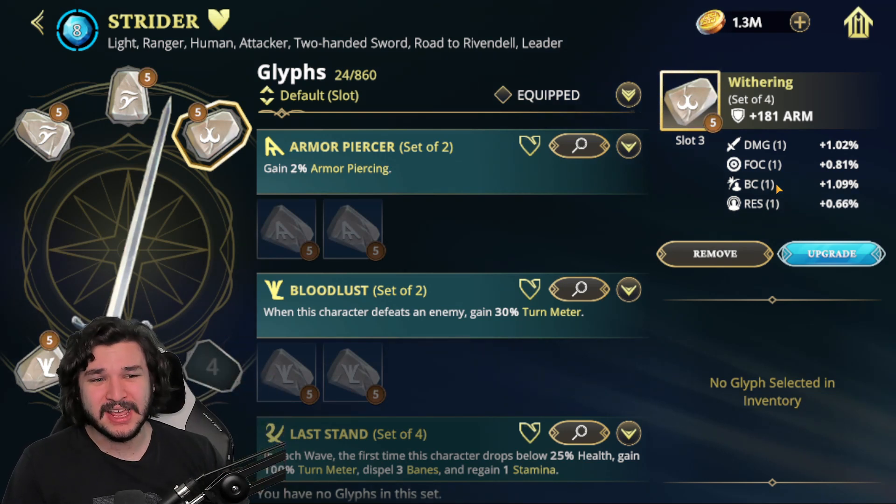
- View Strider's slot 3 and slot 1 glyphs, including the Lembas glyph's FOC, CC, DMG and CD substats
left_click(128, 97)
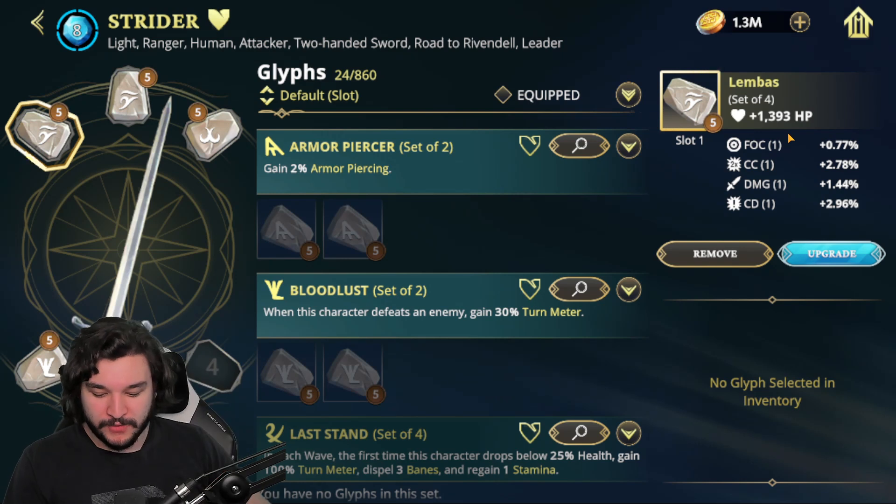
mouse_move(148, 103)
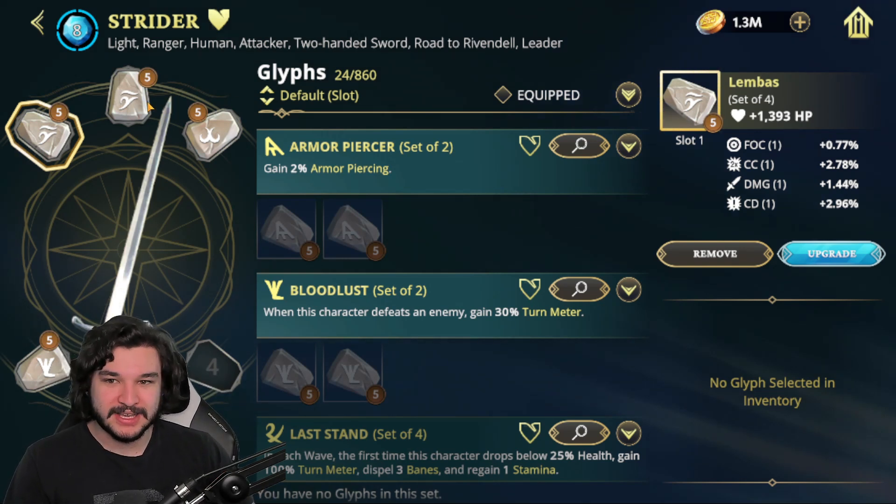
left_click(129, 98)
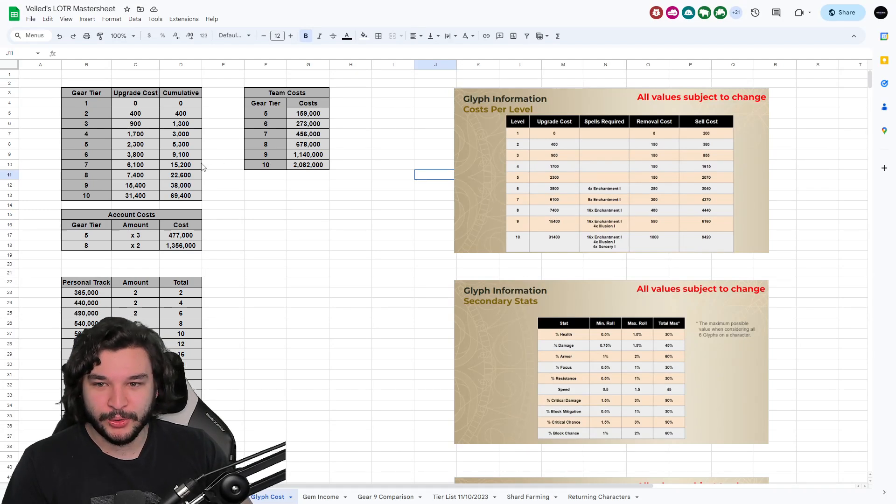
left_click(180, 165)
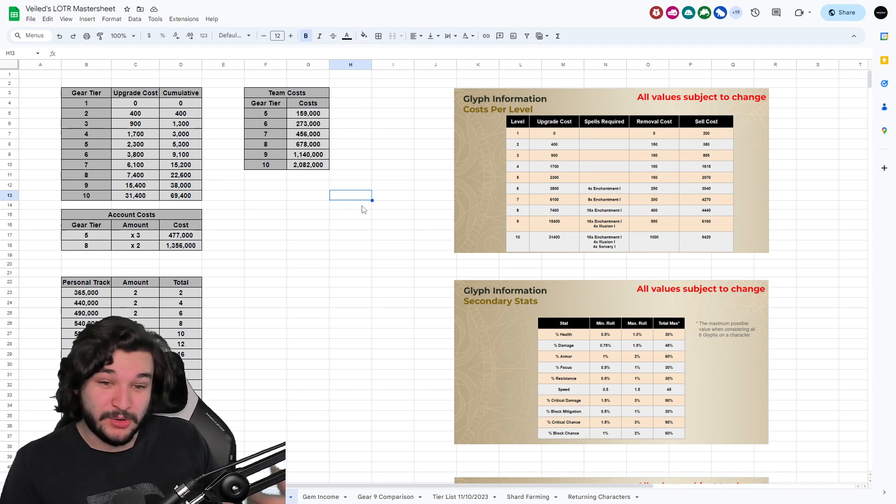
left_click(266, 496)
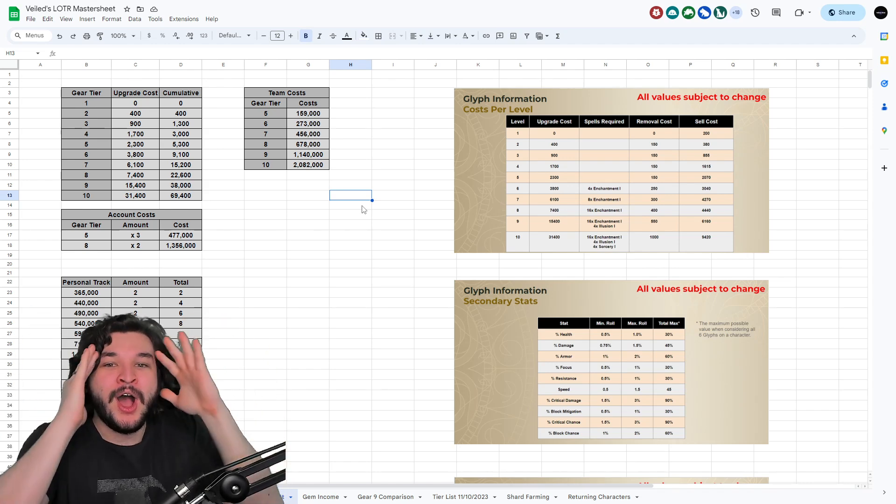
left_click(267, 496)
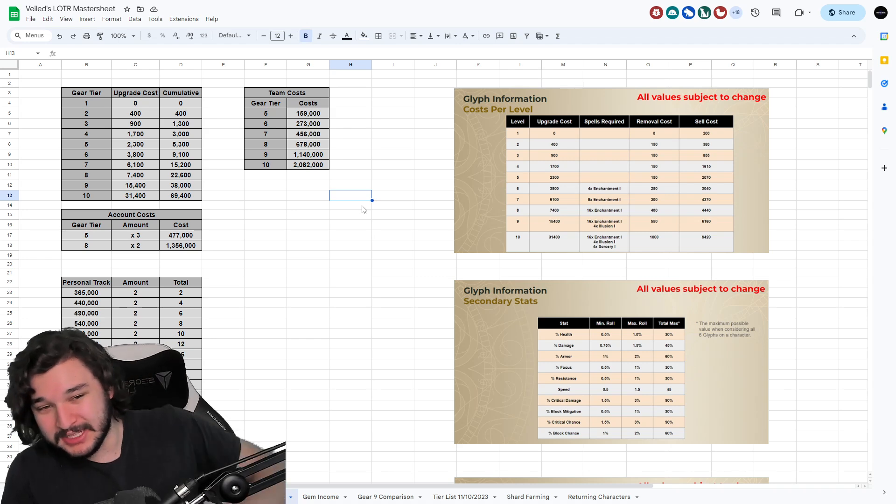
left_click(268, 497)
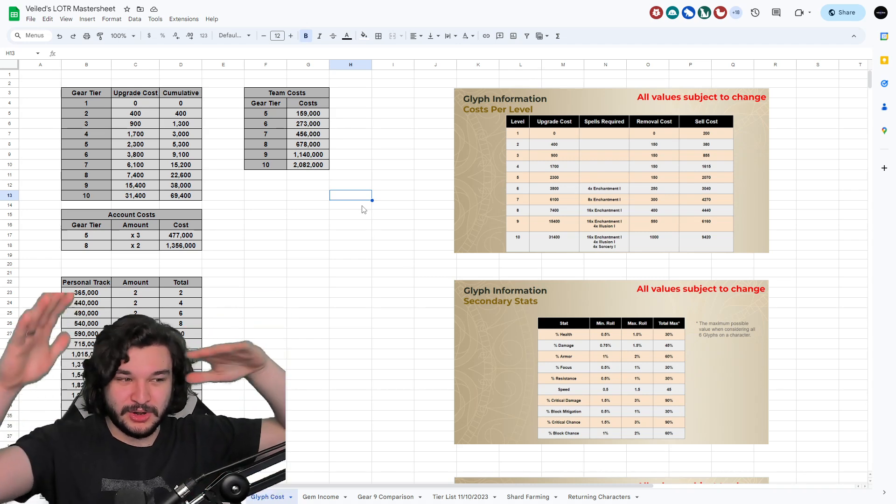